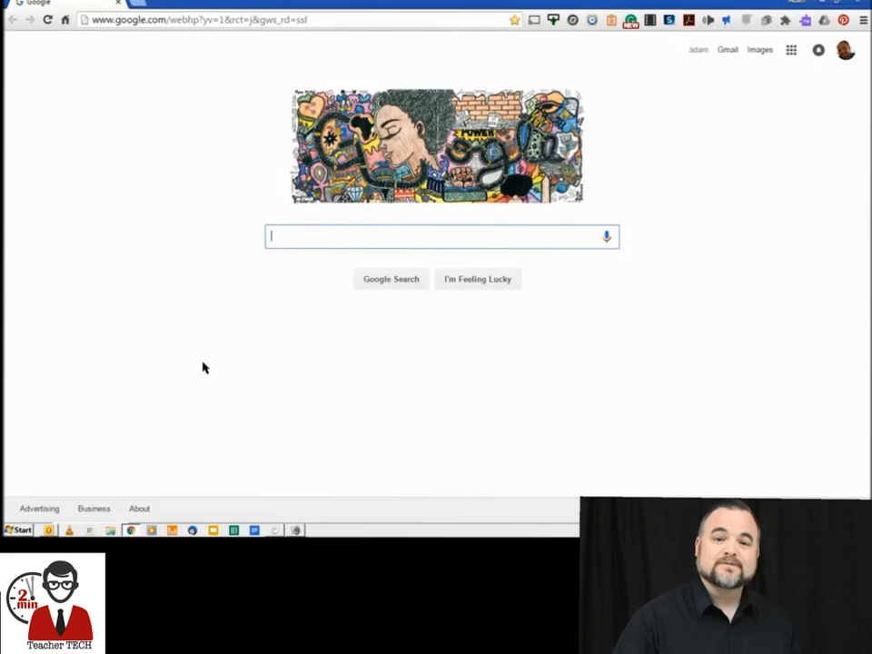
Search Google for 'Quiz' and follow the Quizizz result to its home page
text(Quiziz)
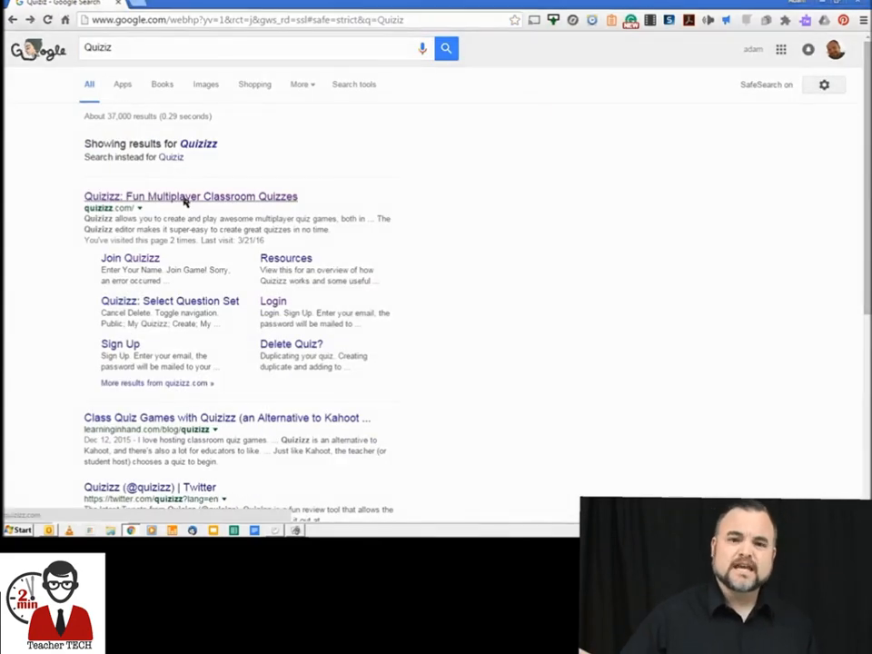
click(191, 196)
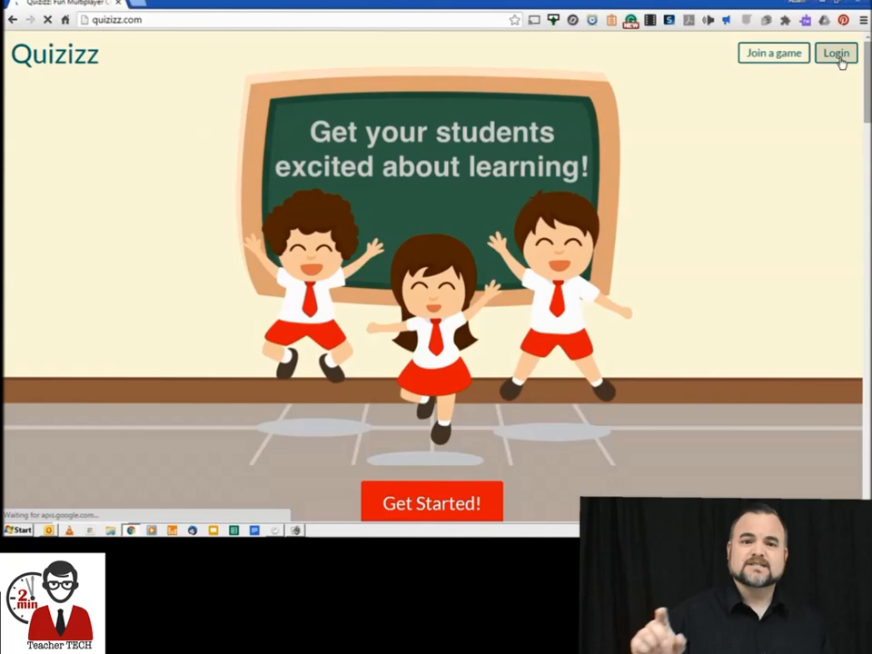
Log in with the existing teacher account to reach the featured-quizzes dashboard
click(836, 52)
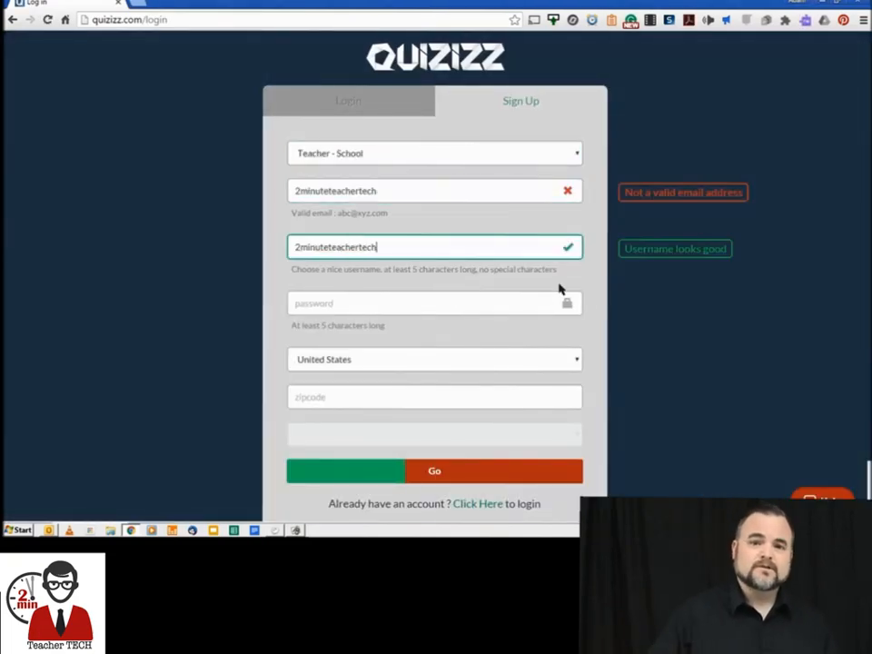
click(435, 434)
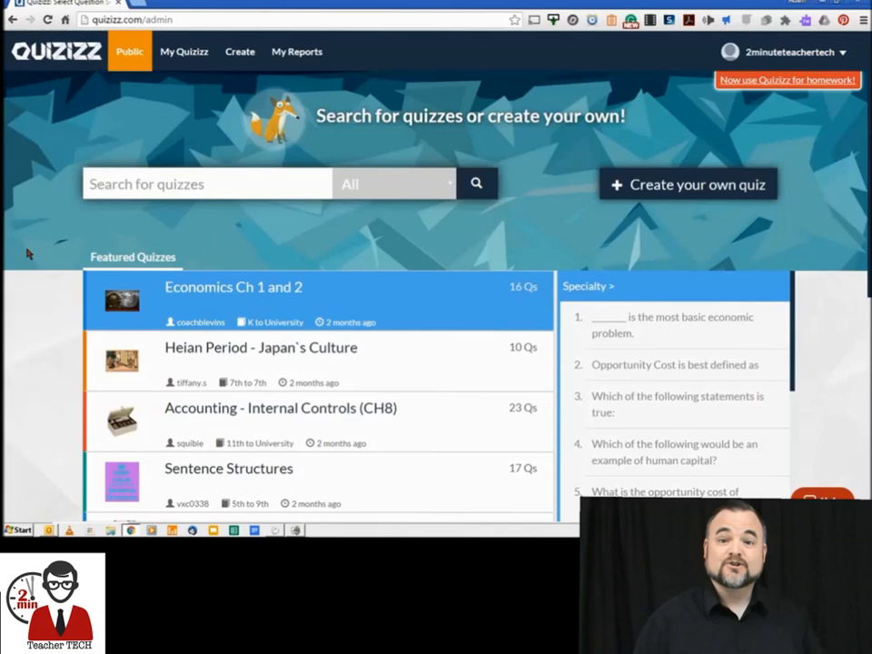
Name a new quiz Example, write 'Which answer would you choose?' with four options, and add a second question
click(233, 287)
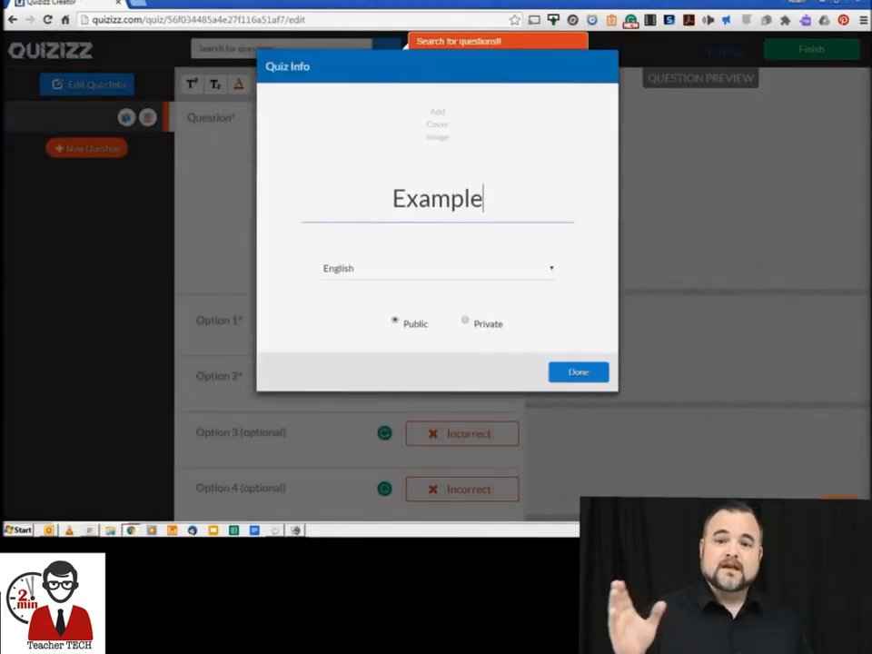
click(578, 371)
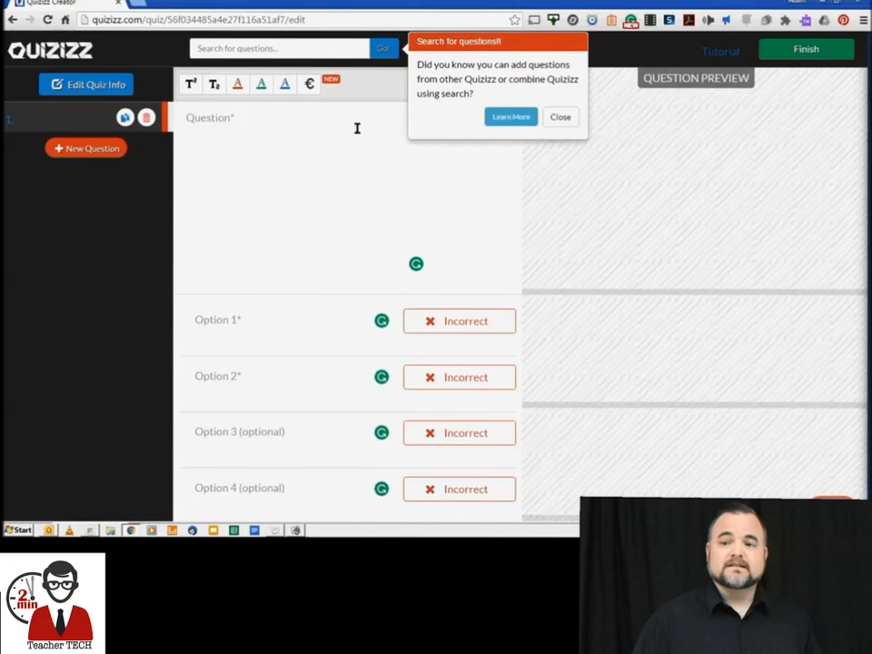
text(Which andse)
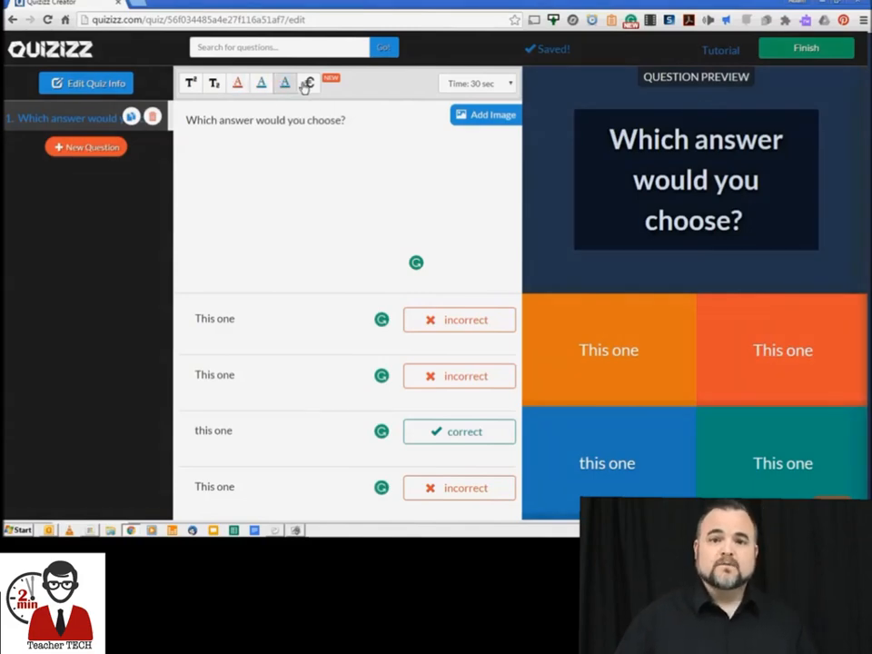
click(309, 84)
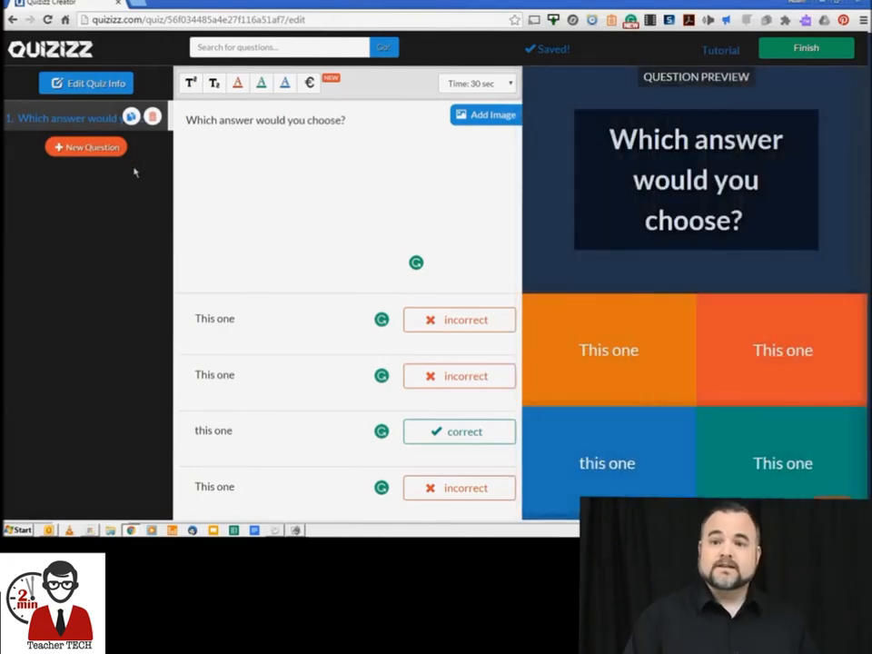
click(85, 148)
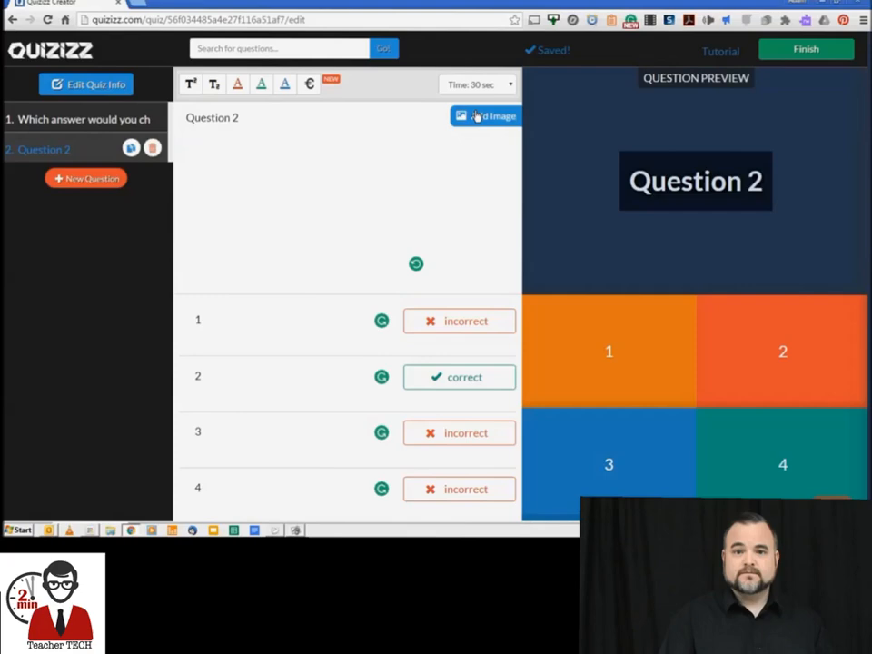
Finish the quiz tagged English subject and Grammar topic
click(805, 49)
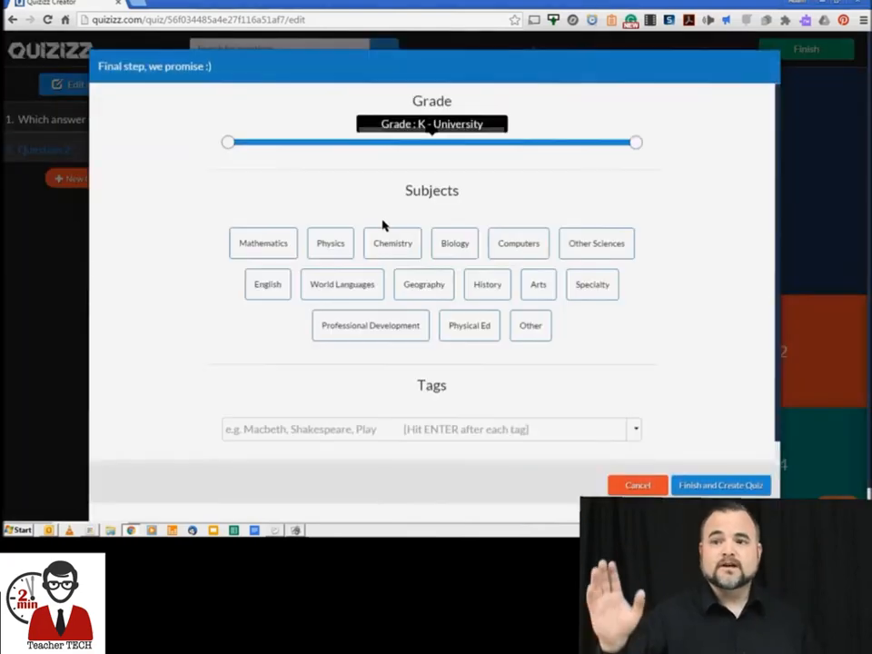
click(267, 283)
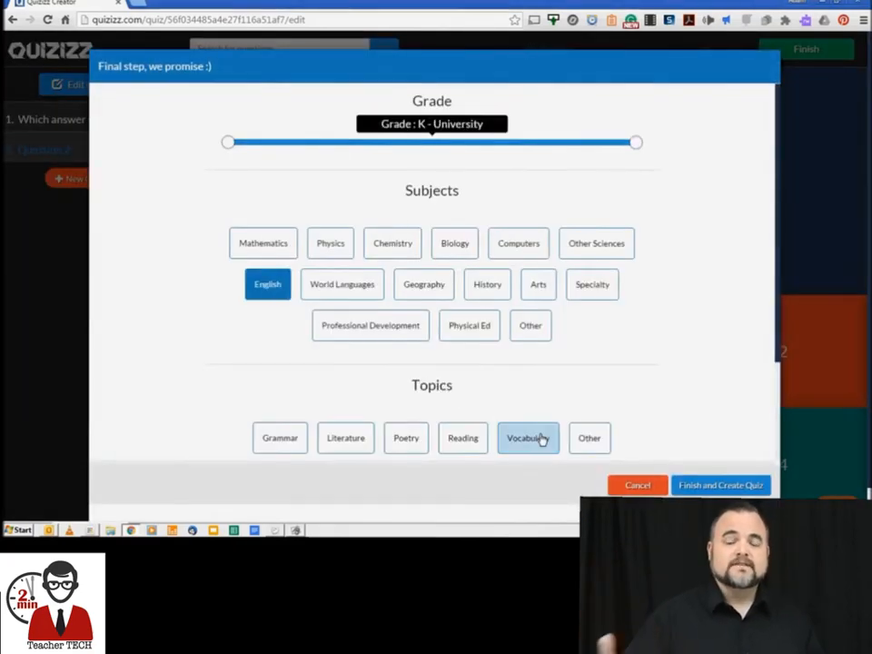
click(720, 485)
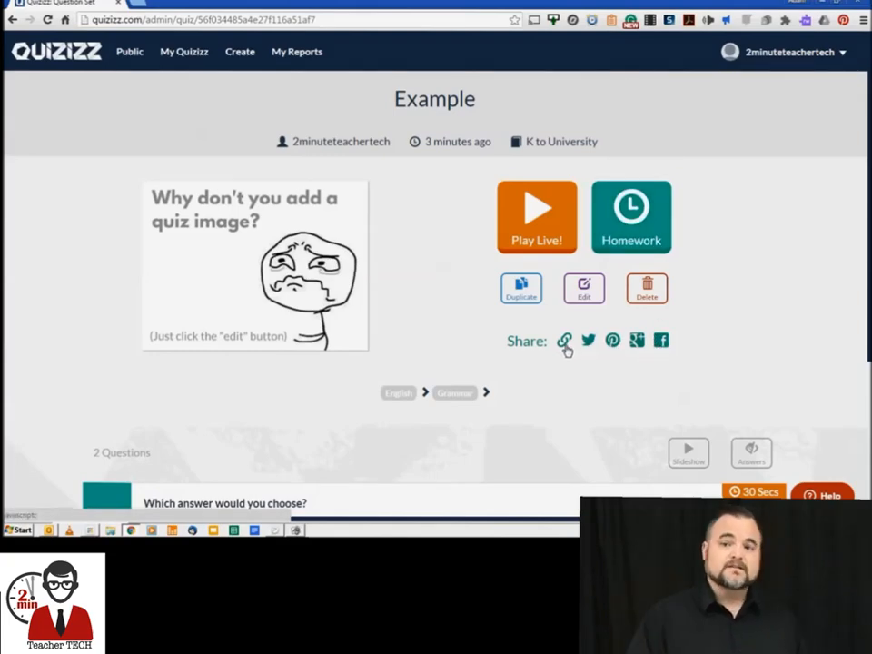
Reveal the share link and assign Example as homework, giving game code 65687 at join.quizizz.com
click(564, 341)
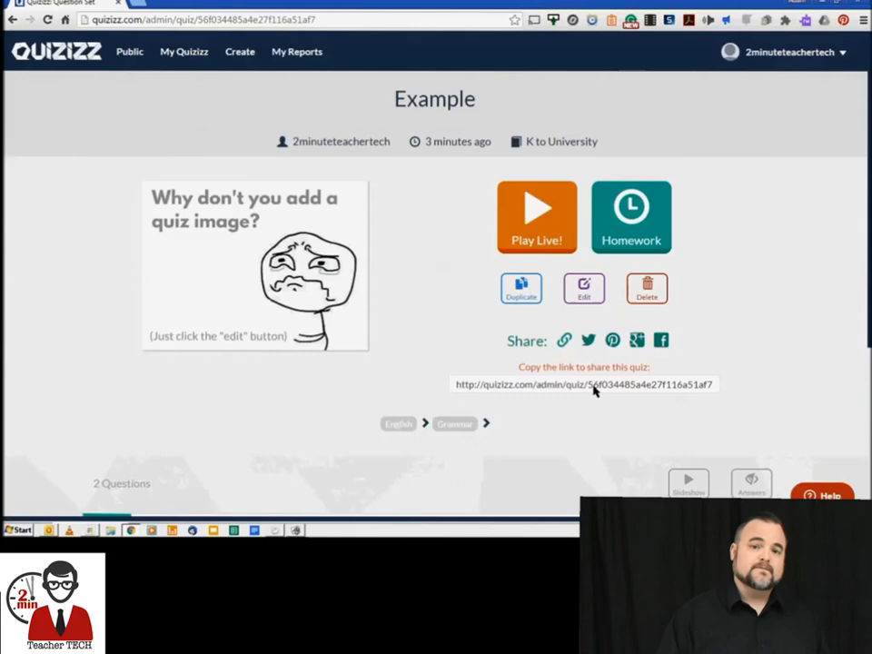
click(630, 216)
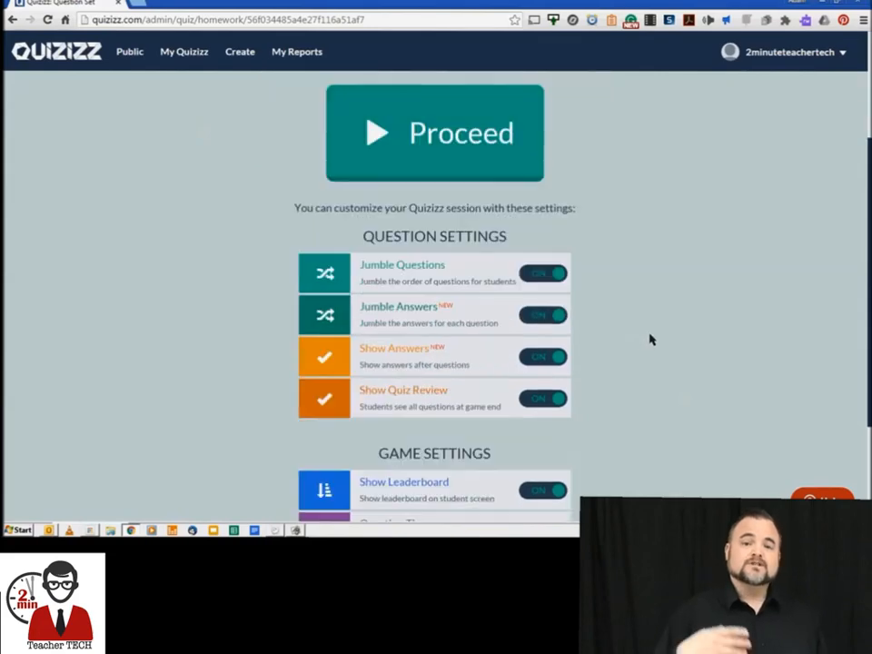
scroll(down, 3)
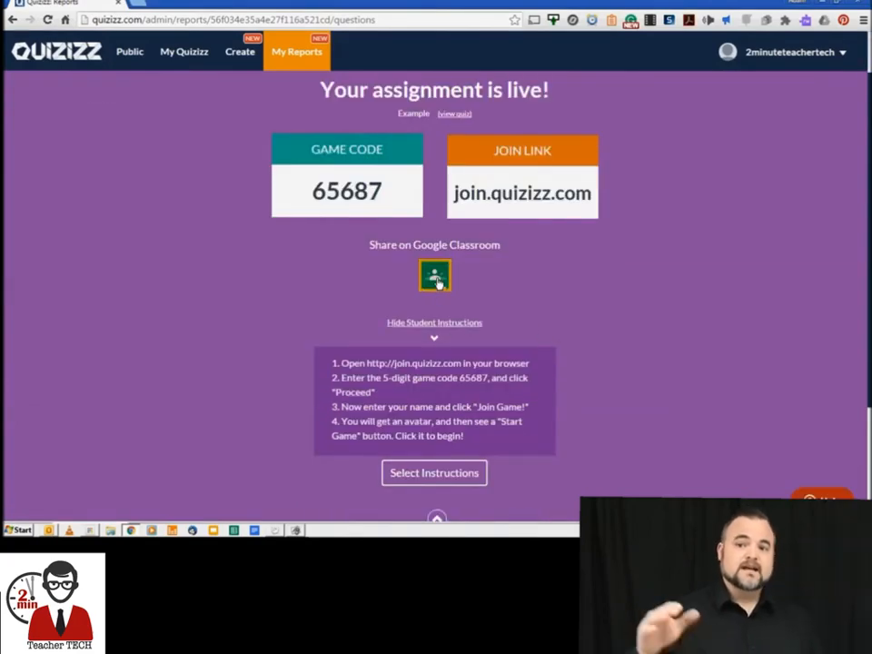
mouse_move(622, 312)
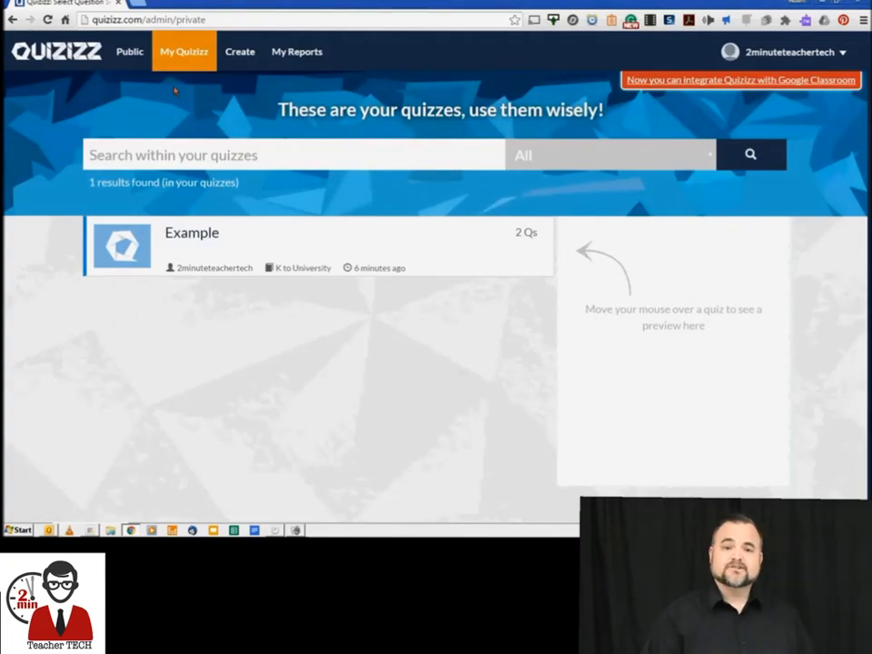
Duplicate the public Sentence Structures quiz into my own quizzes
click(130, 51)
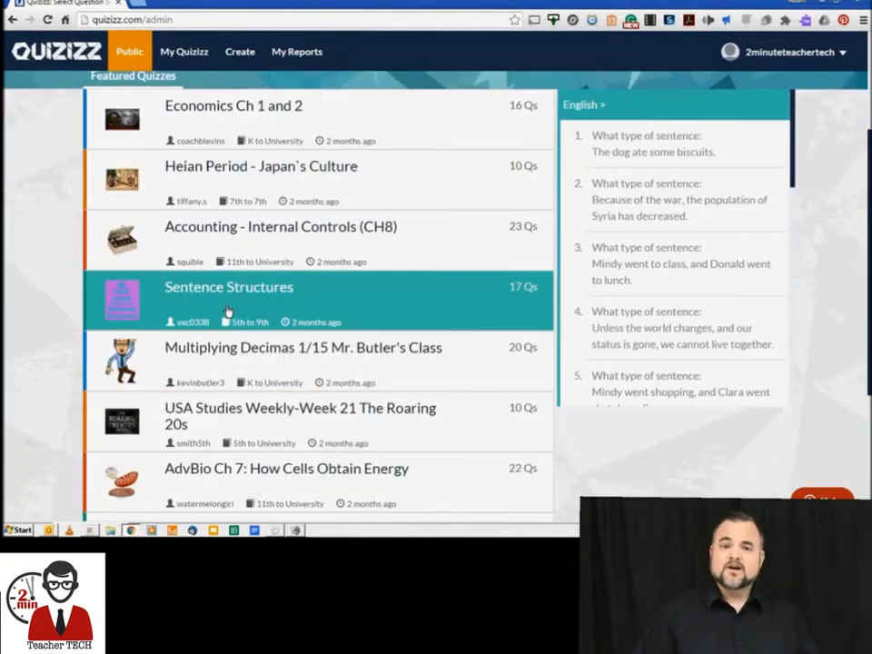
click(229, 287)
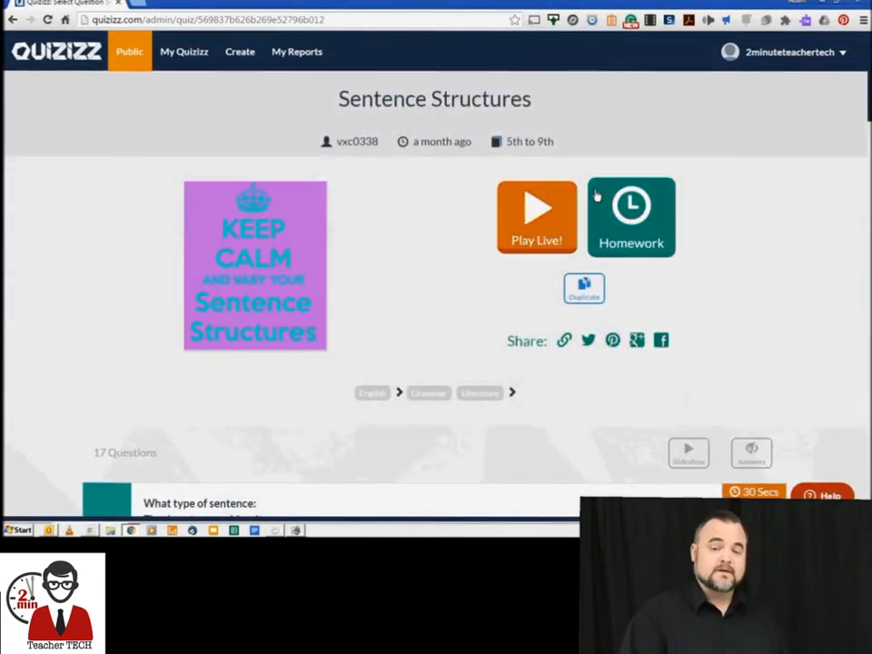
scroll(down, 3)
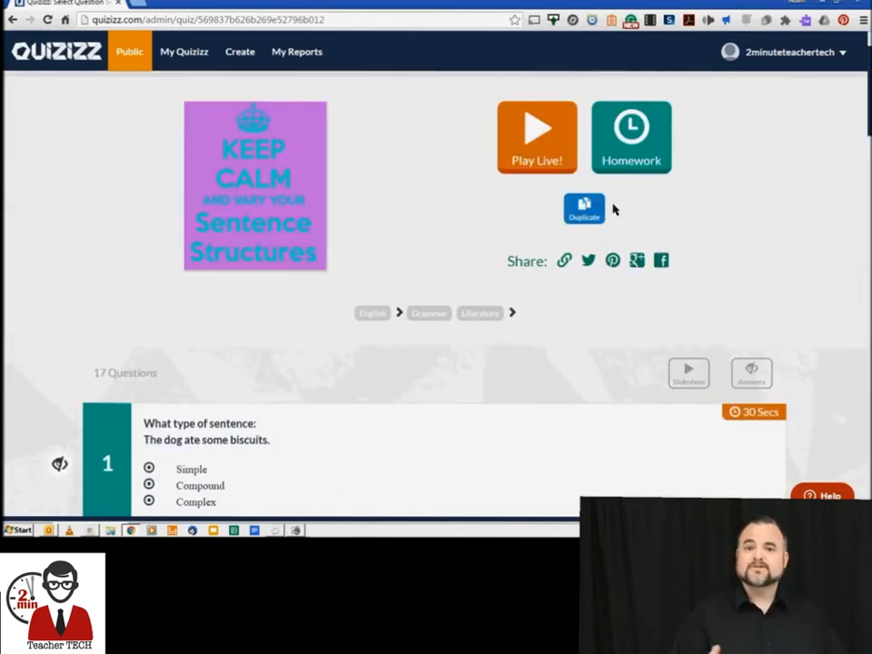
click(183, 50)
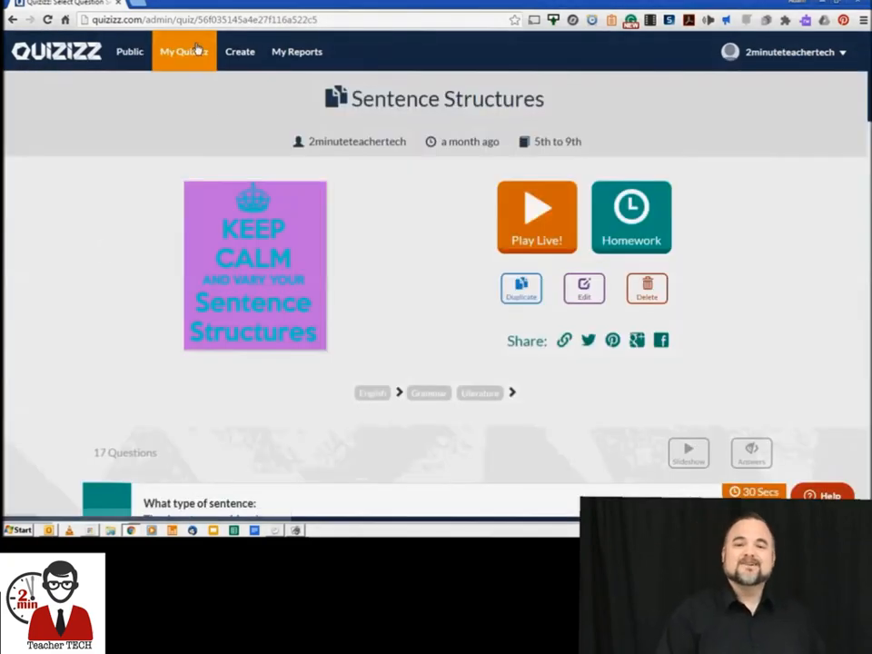
View My Quizzes listing Sentence Structures alongside Example, then head to reports
click(184, 51)
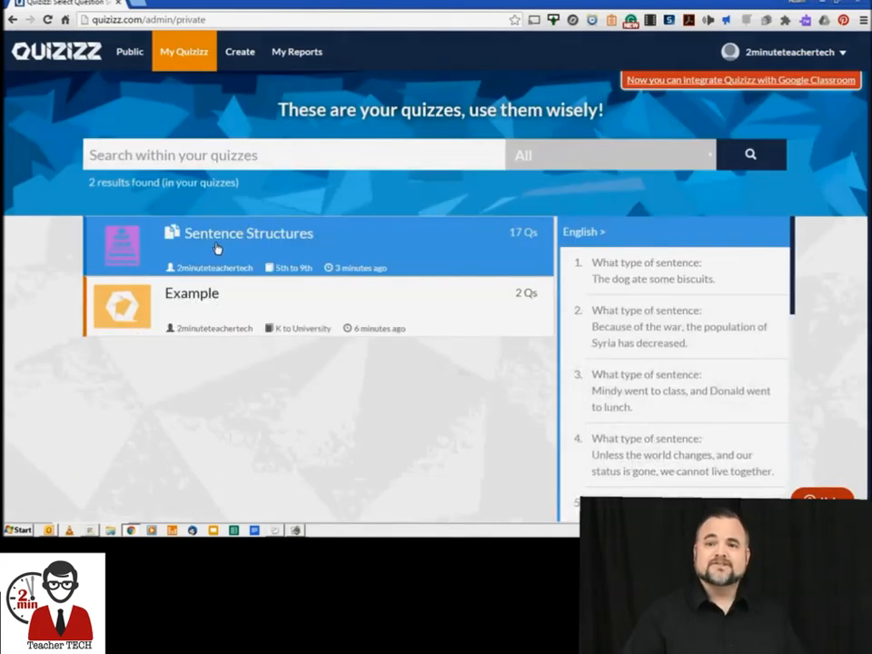
click(249, 232)
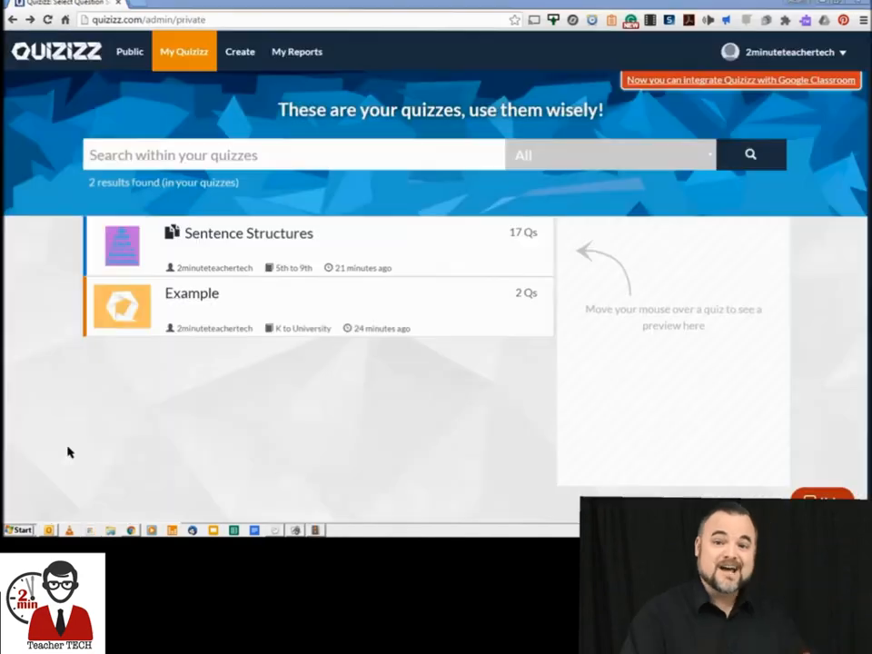
click(298, 51)
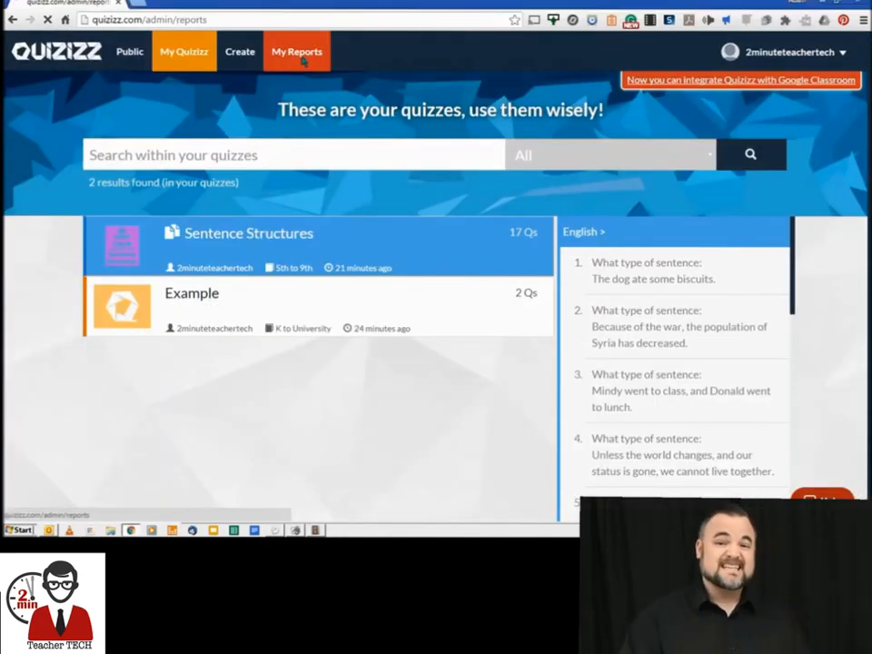
View the Famous Scientists sample report (60% accuracy, 10 questions) and its players' scores
click(298, 50)
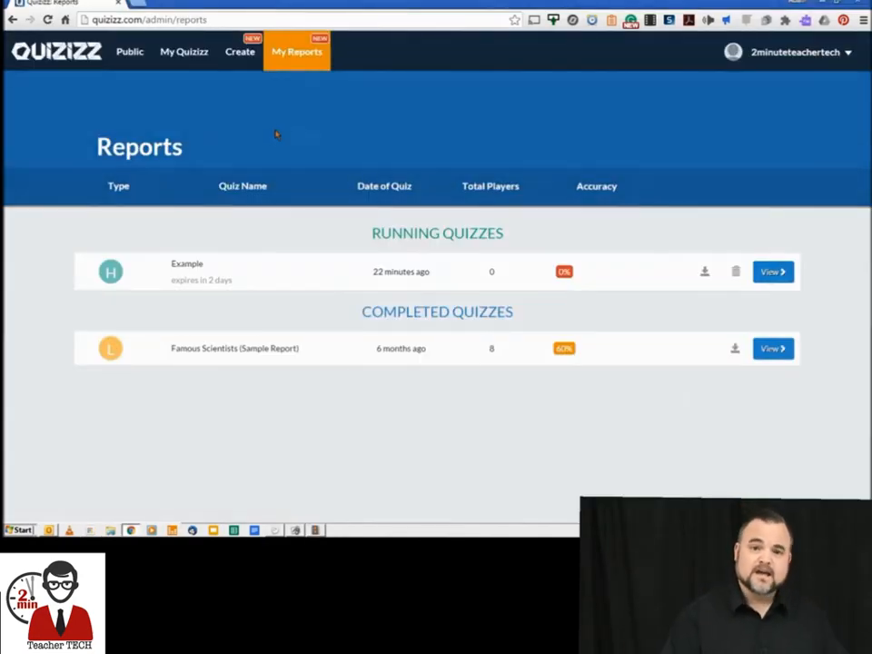
mouse_move(772, 349)
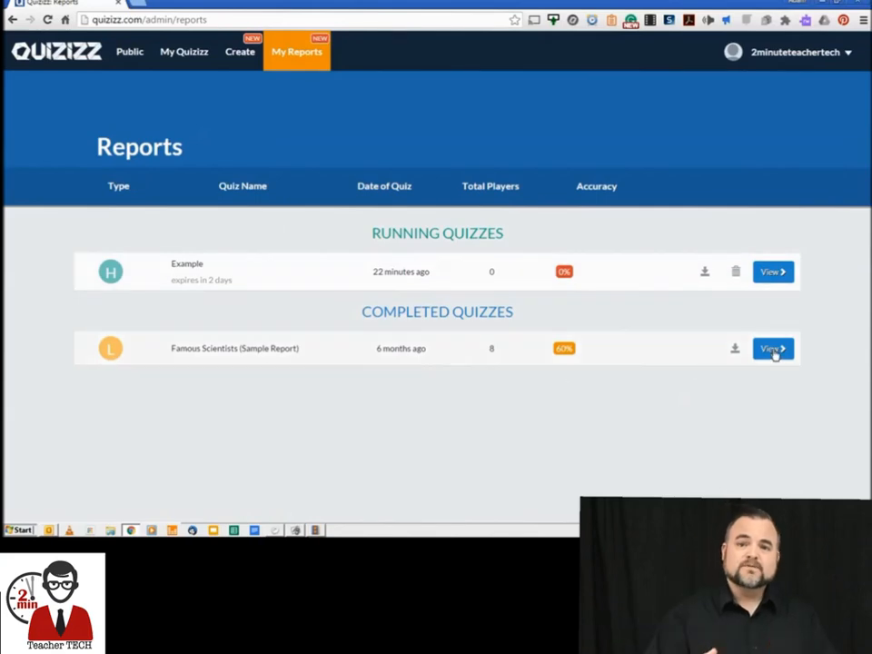
click(773, 349)
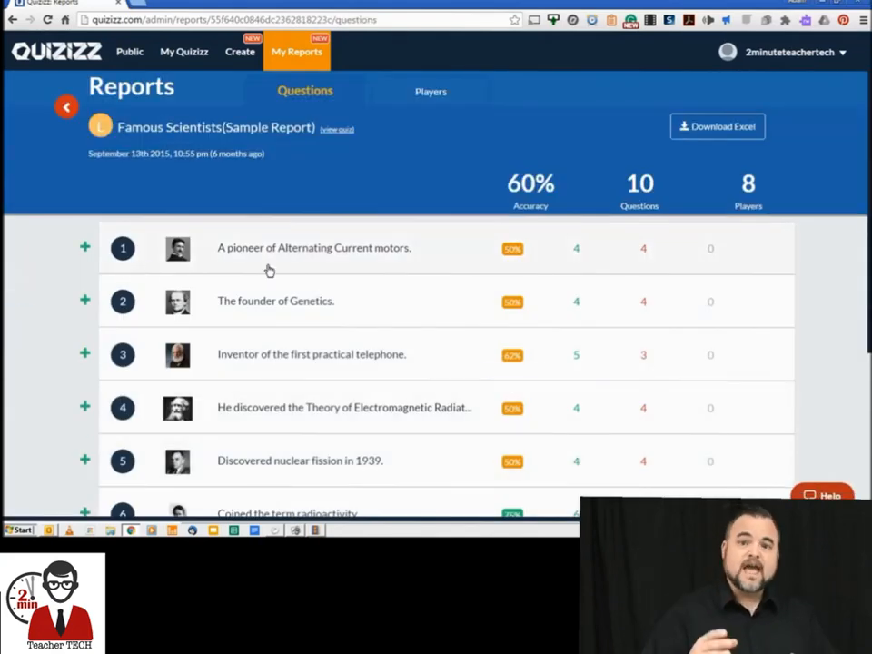
mouse_move(844, 335)
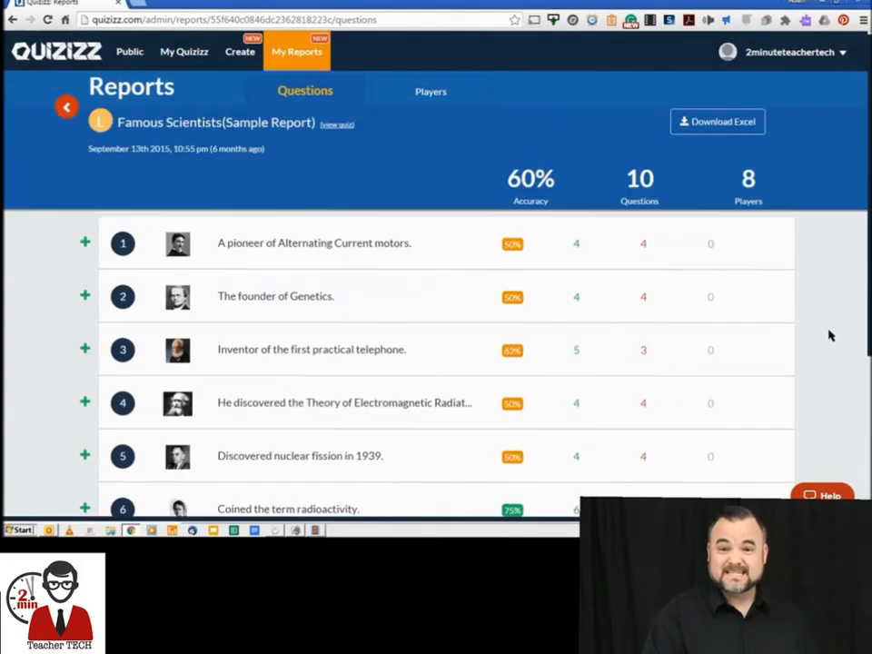
click(430, 91)
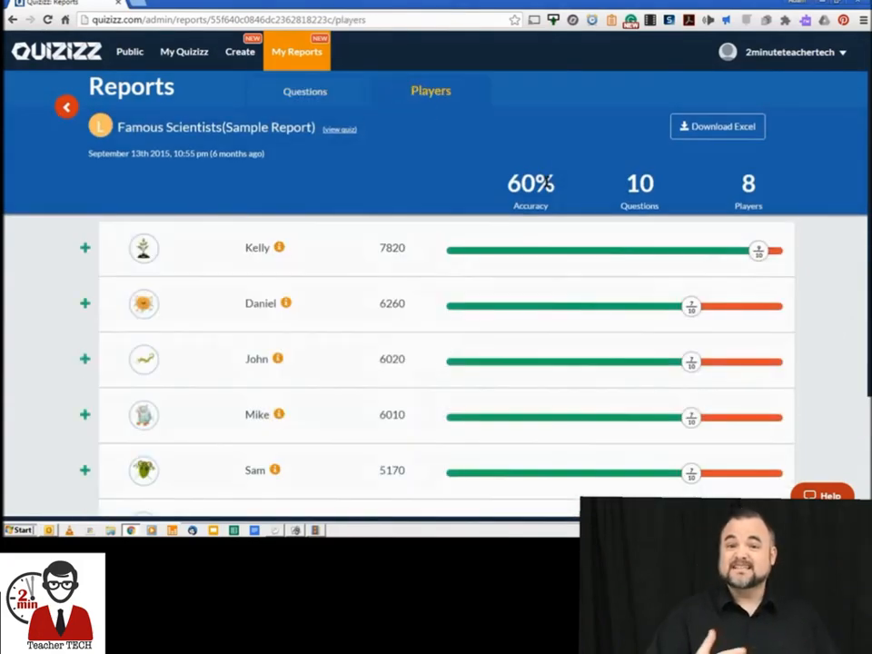
scroll(down, 3)
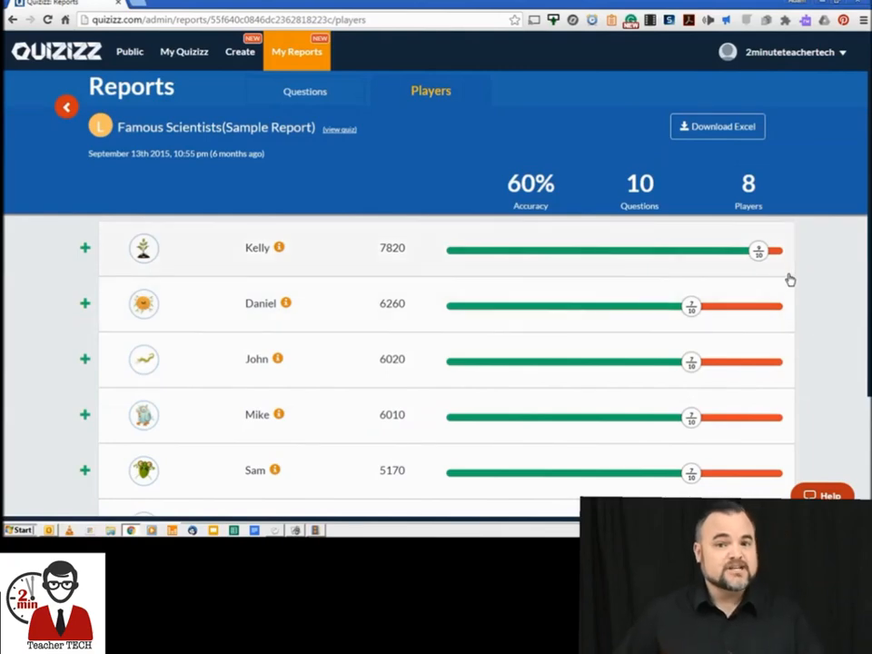
click(717, 127)
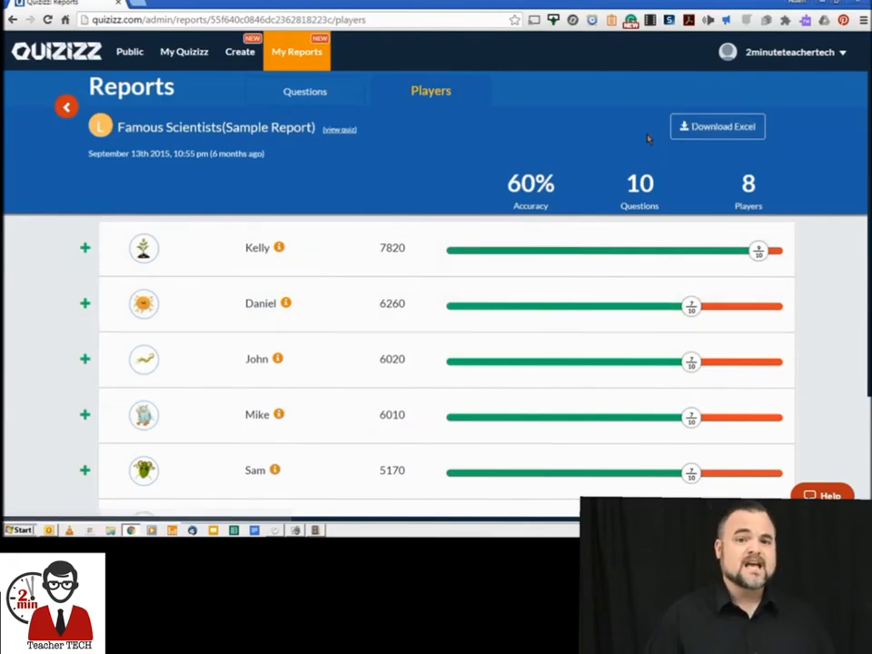
mouse_move(87, 506)
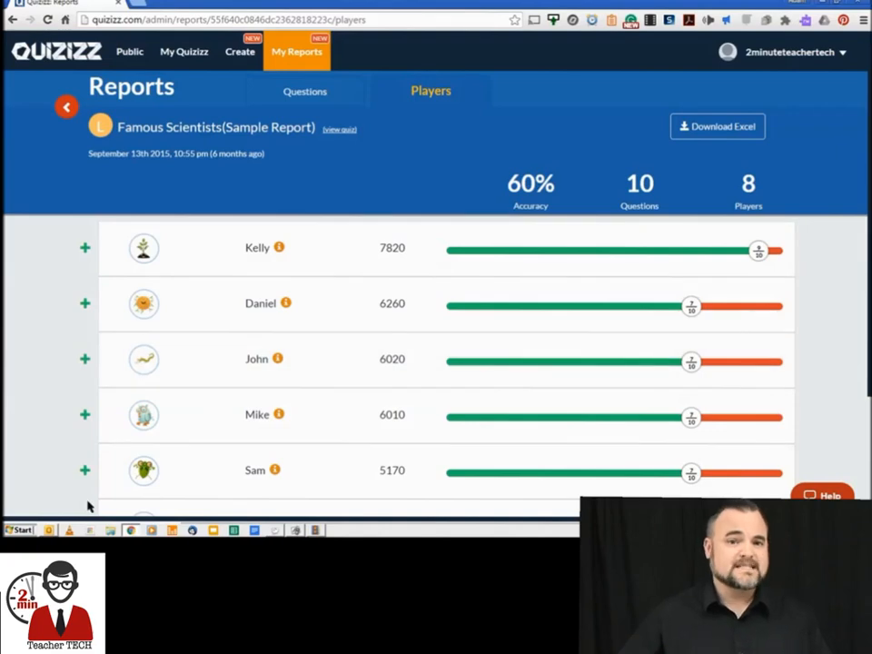